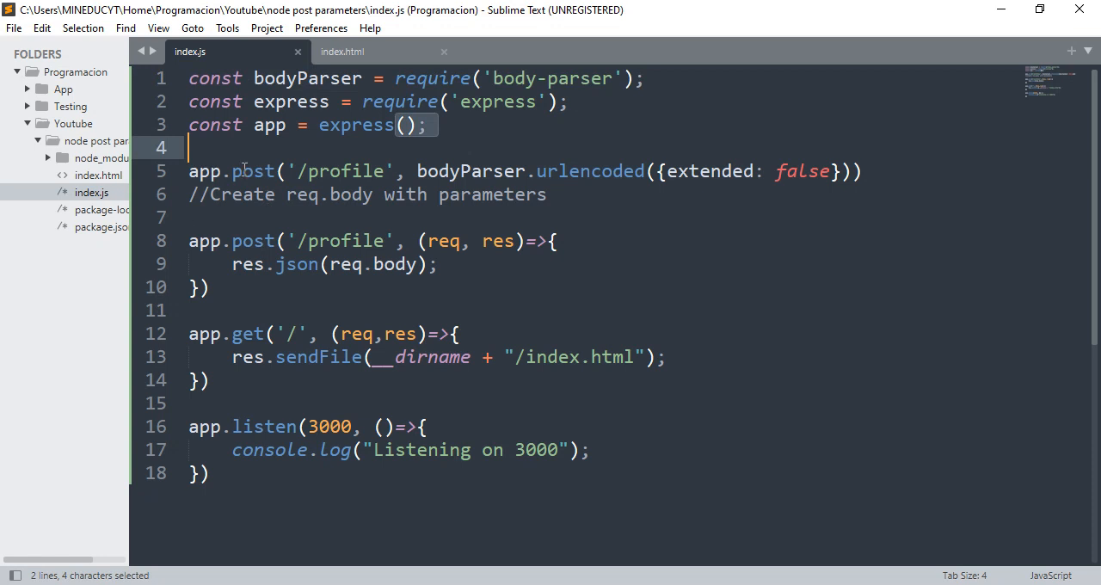
# Review the bodyParser.urlencoded({extended: false}) middleware on the POST /profile route
pyautogui.click(243, 171)
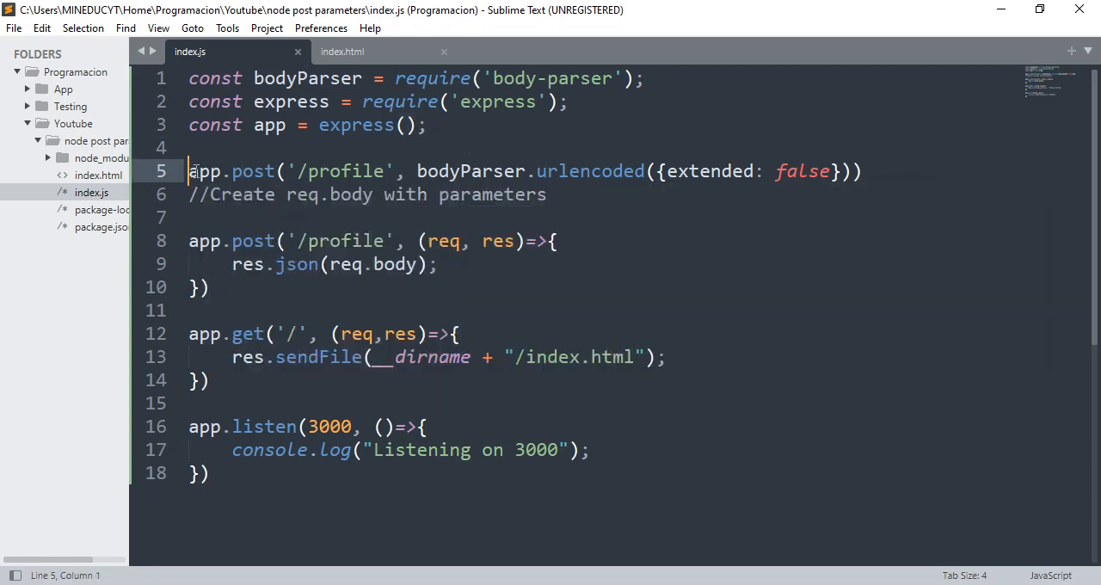
pyautogui.click(303, 170)
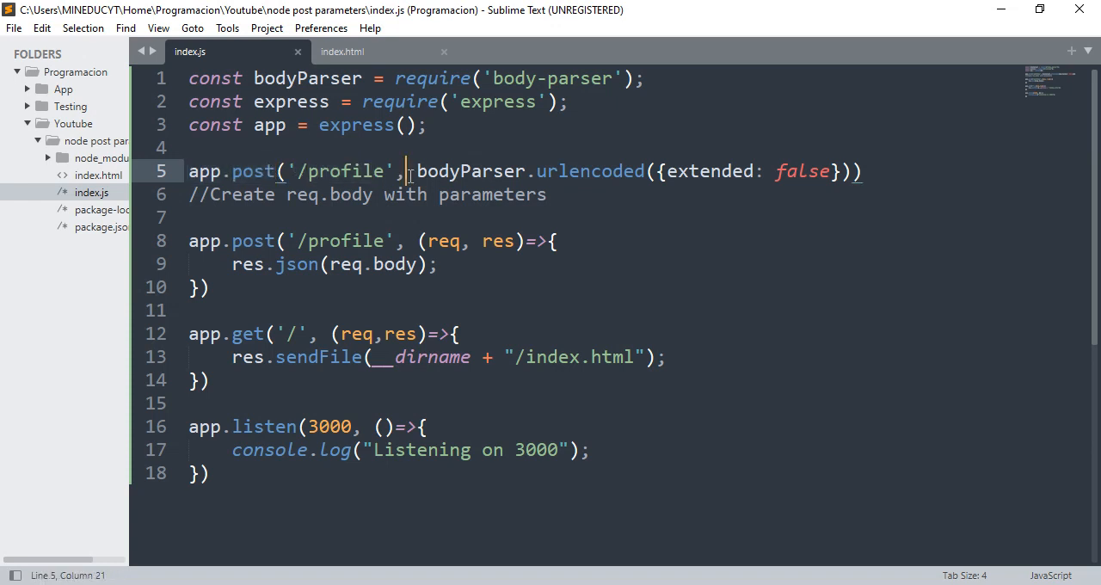
pyautogui.moveTo(417, 170); pyautogui.dragTo(637, 170)
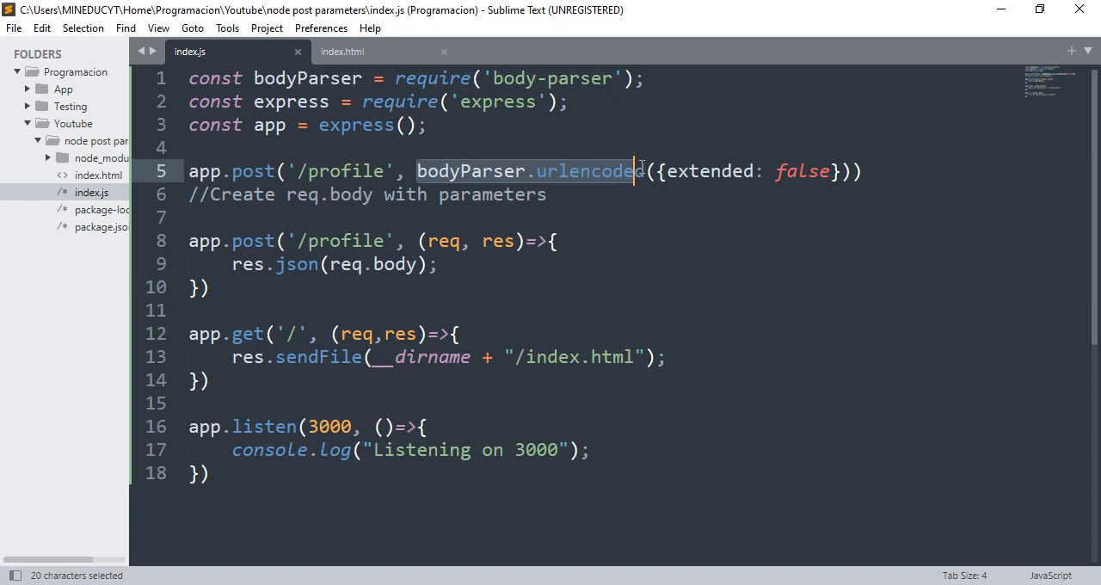
pyautogui.doubleClick(590, 171)
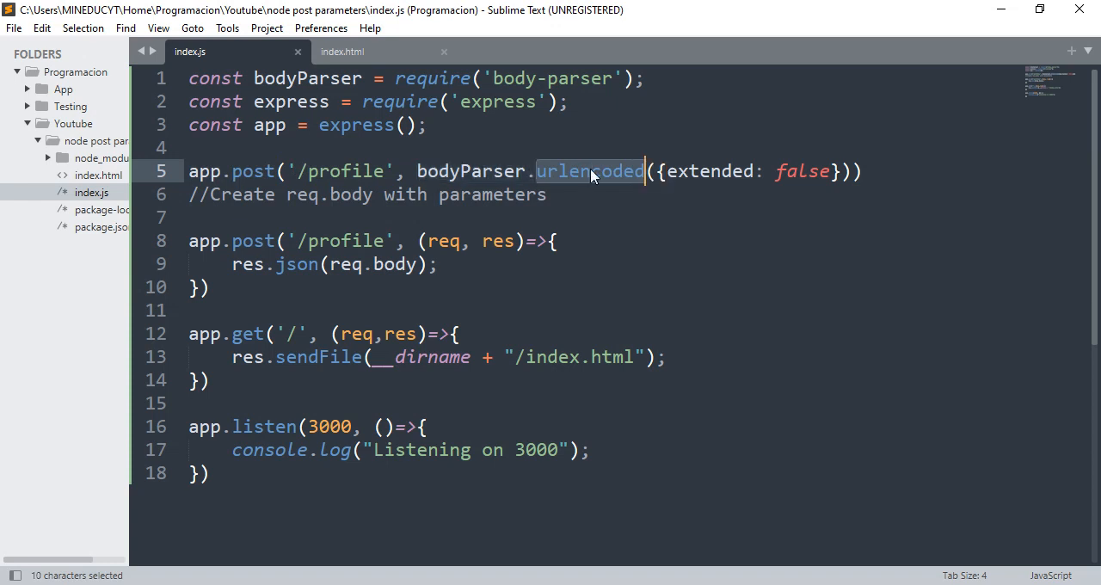
pyautogui.doubleClick(708, 170)
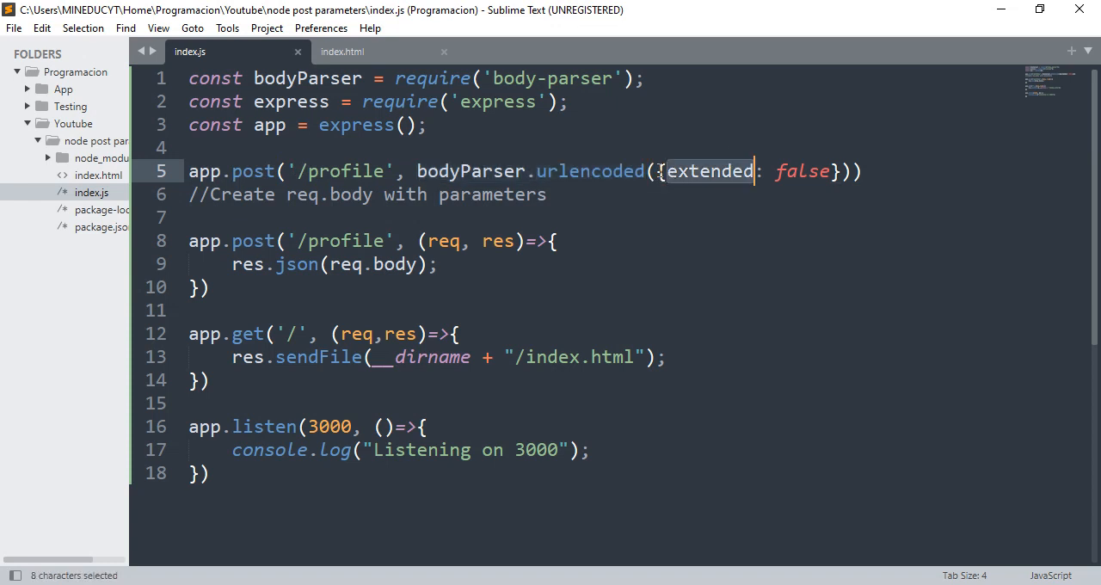
pyautogui.moveTo(668, 171); pyautogui.dragTo(839, 171)
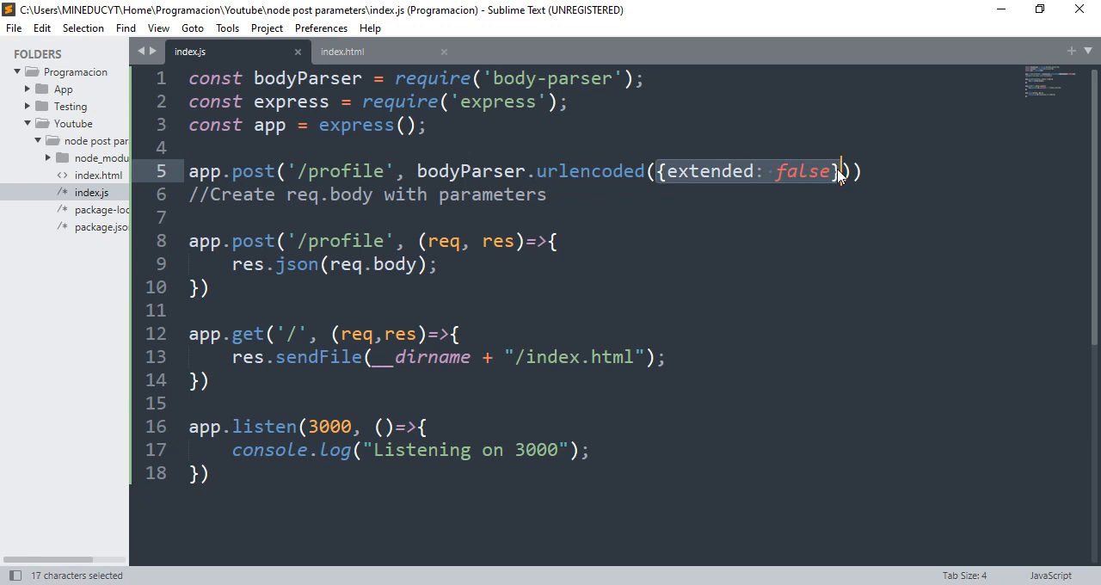
pyautogui.click(839, 170)
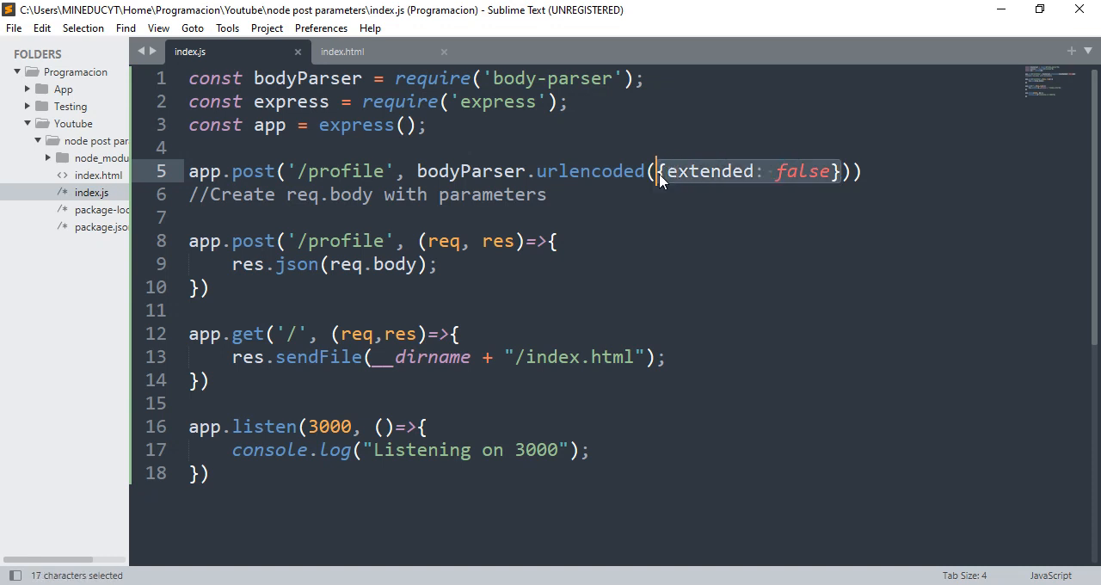
pyautogui.click(580, 171)
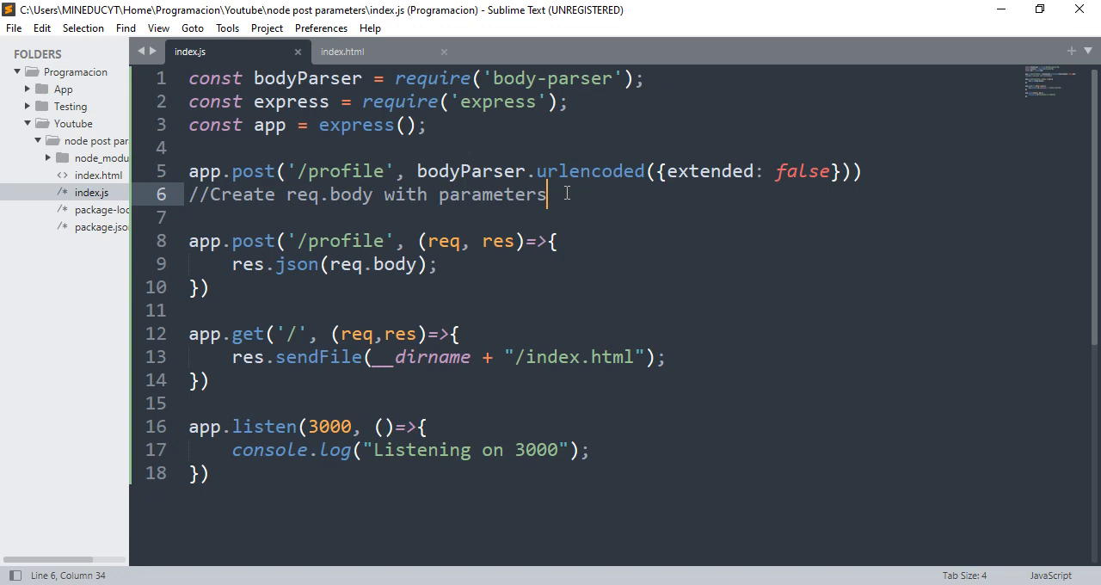
pyautogui.moveTo(600, 188)
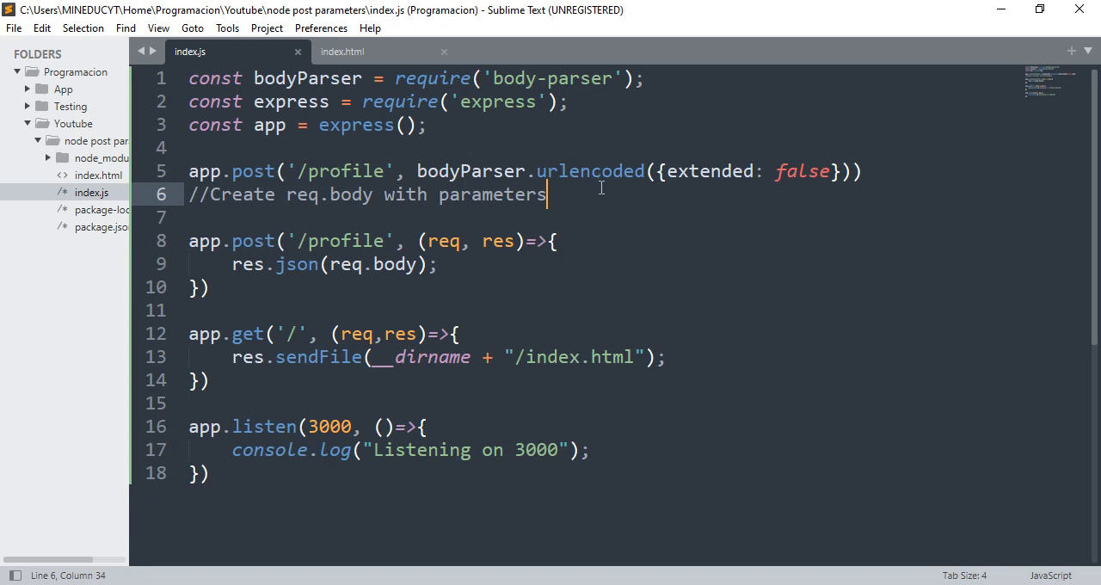
pyautogui.moveTo(305, 178)
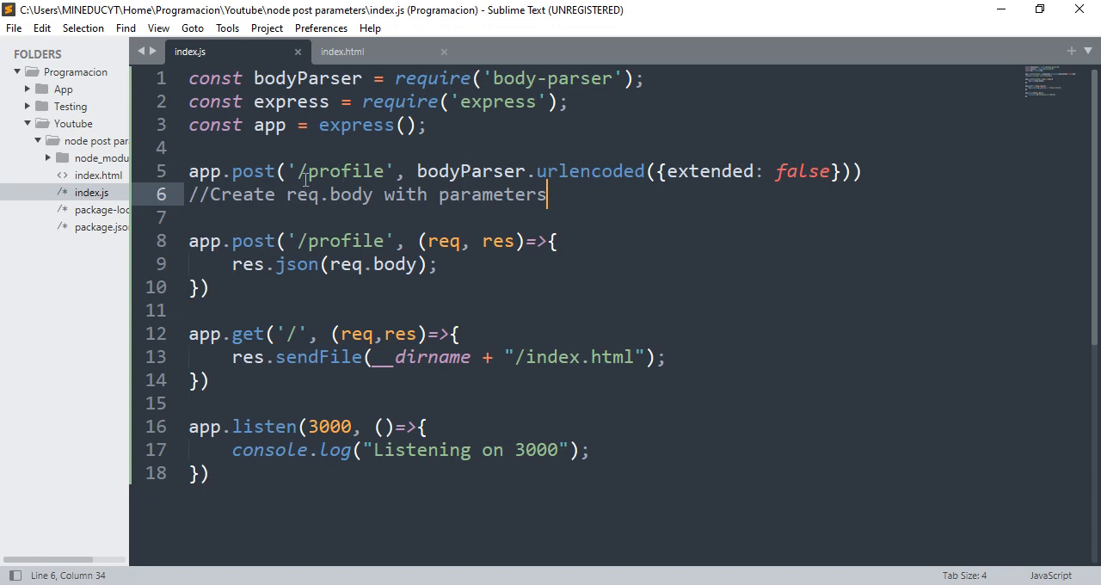
# Review the 'with parameters' comment and the res.json(req.body) response, then save index.js
pyautogui.click(288, 194)
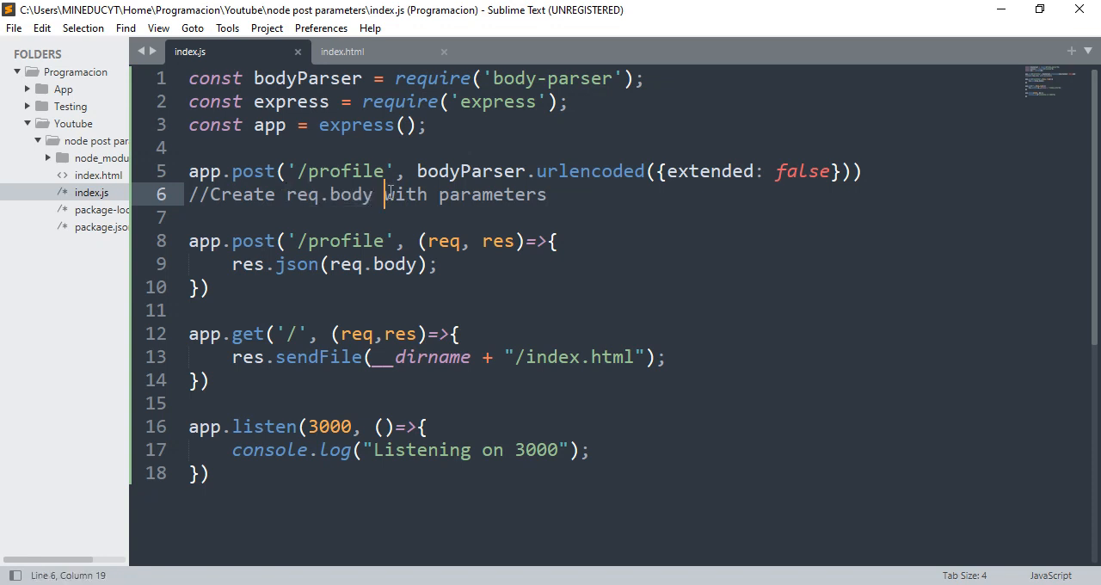
pyautogui.moveTo(385, 194); pyautogui.dragTo(546, 193)
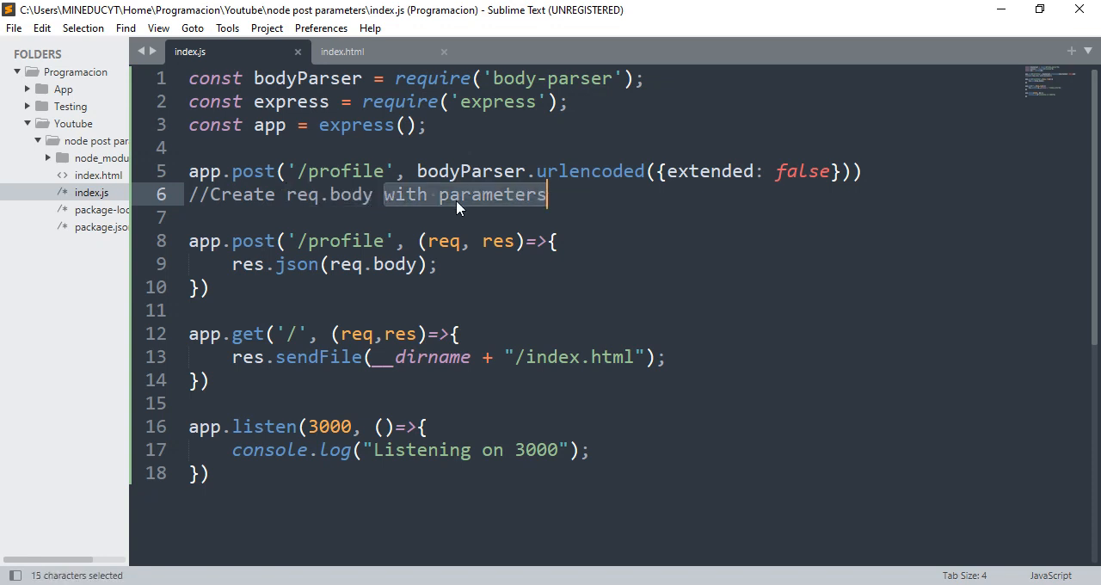
pyautogui.click(420, 171)
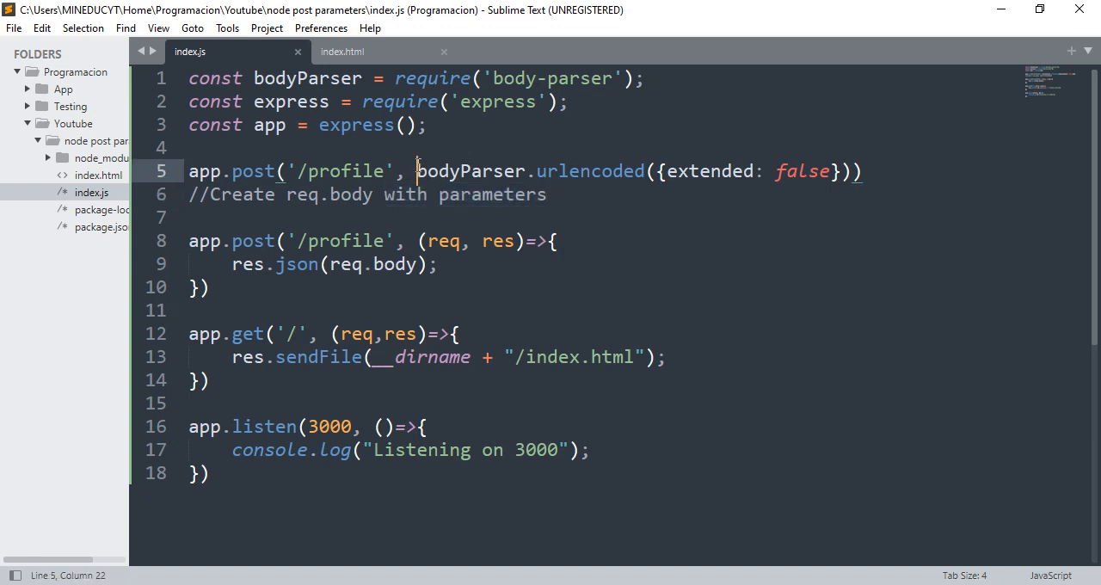
pyautogui.moveTo(417, 171); pyautogui.dragTo(580, 170)
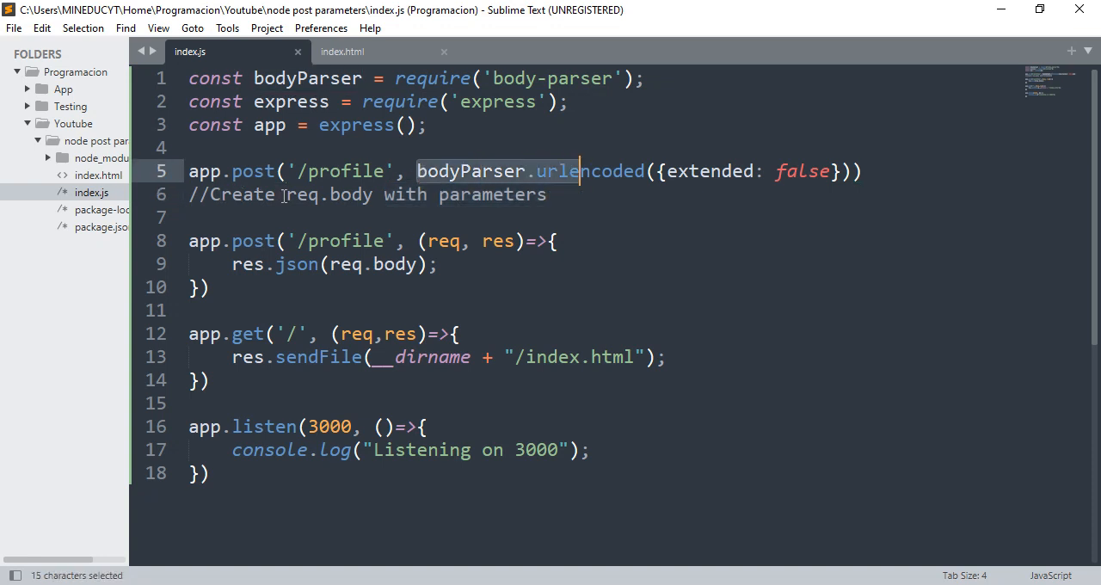
pyautogui.moveTo(188, 249)
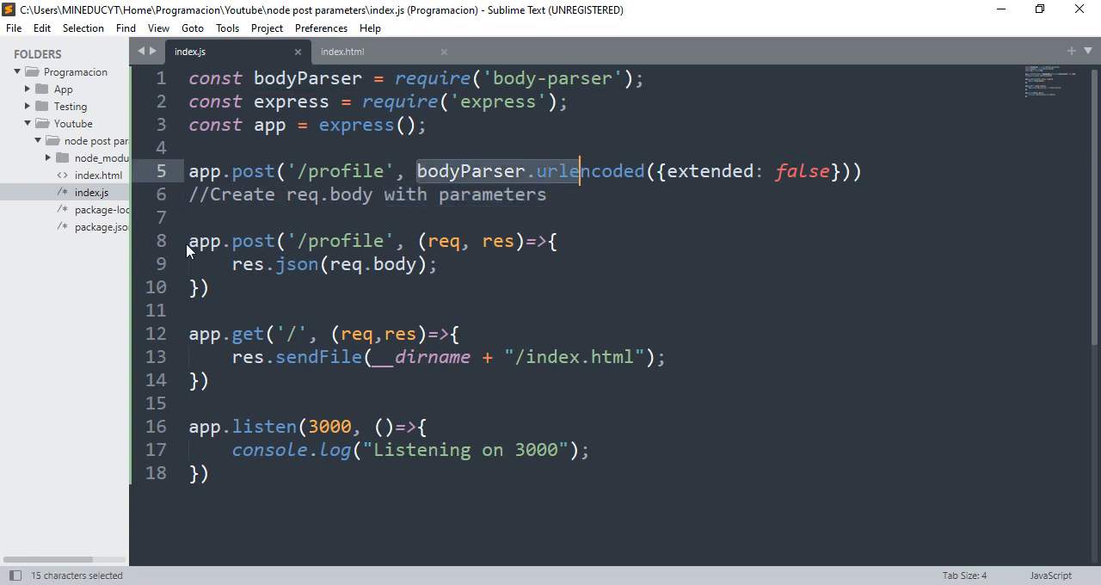
pyautogui.doubleClick(253, 241)
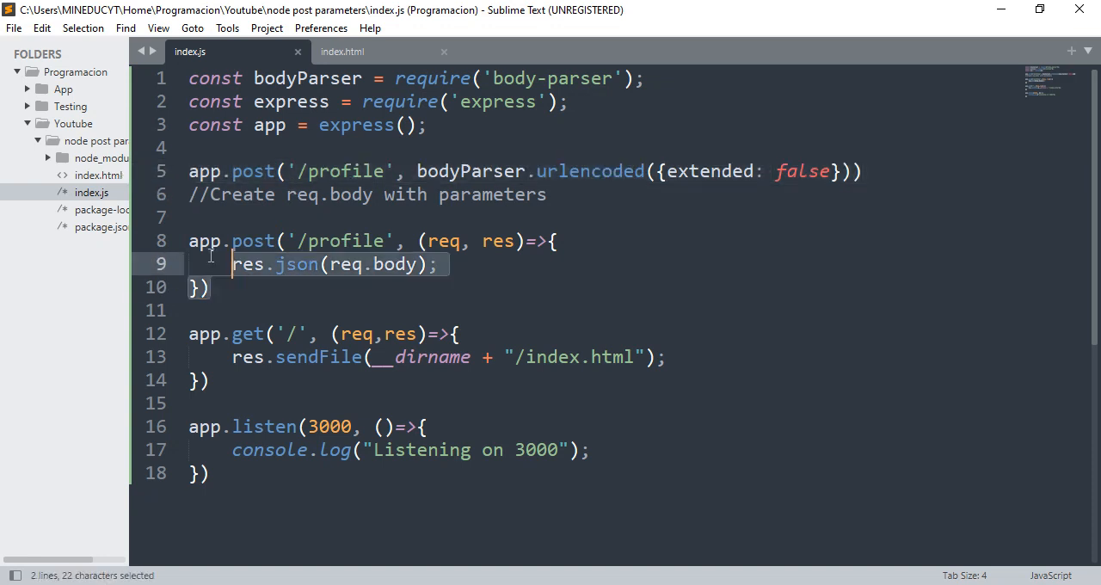
pyautogui.click(442, 264)
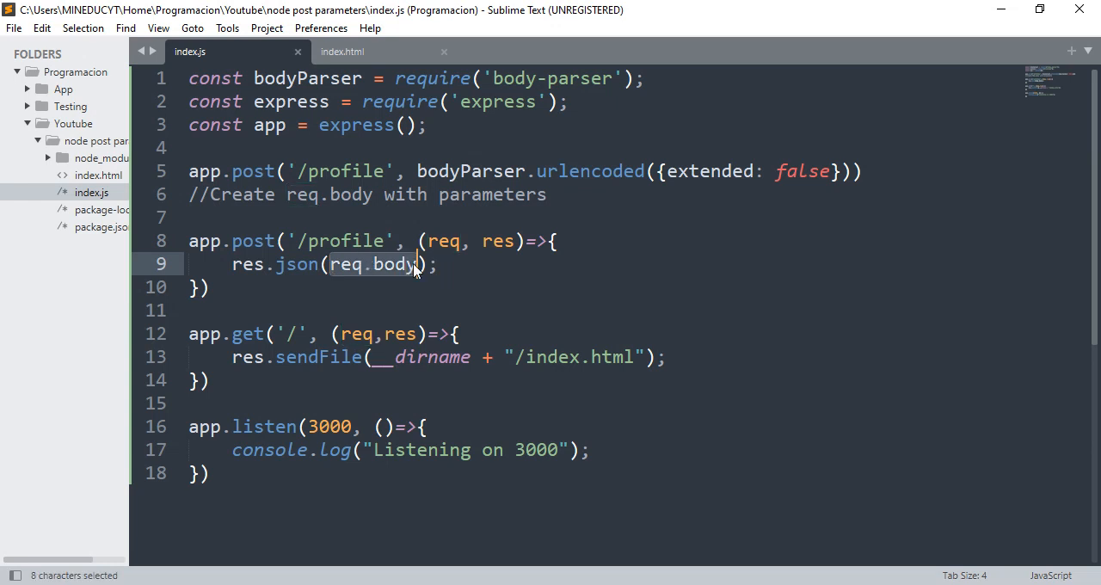
pyautogui.press('ctrl+s')
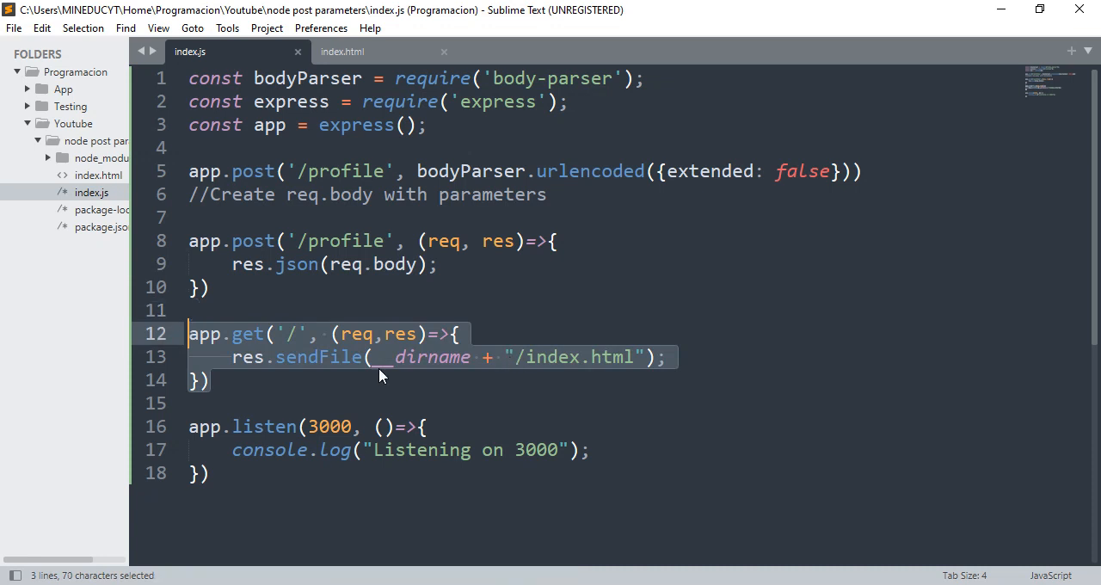
# Switch from index.js to the index.html file in the editor
pyautogui.click(295, 387)
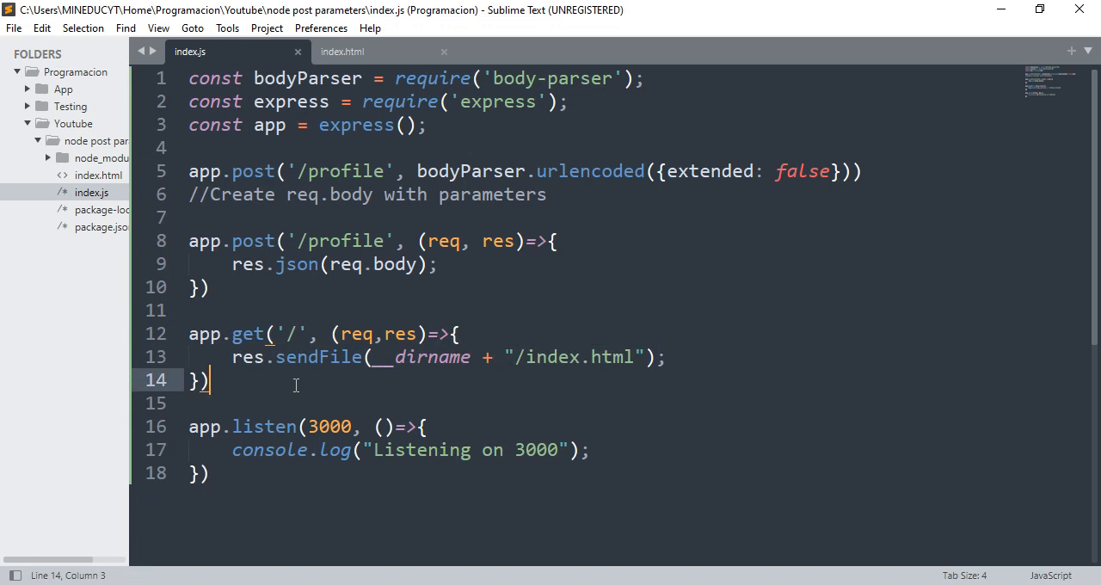
pyautogui.moveTo(296, 385)
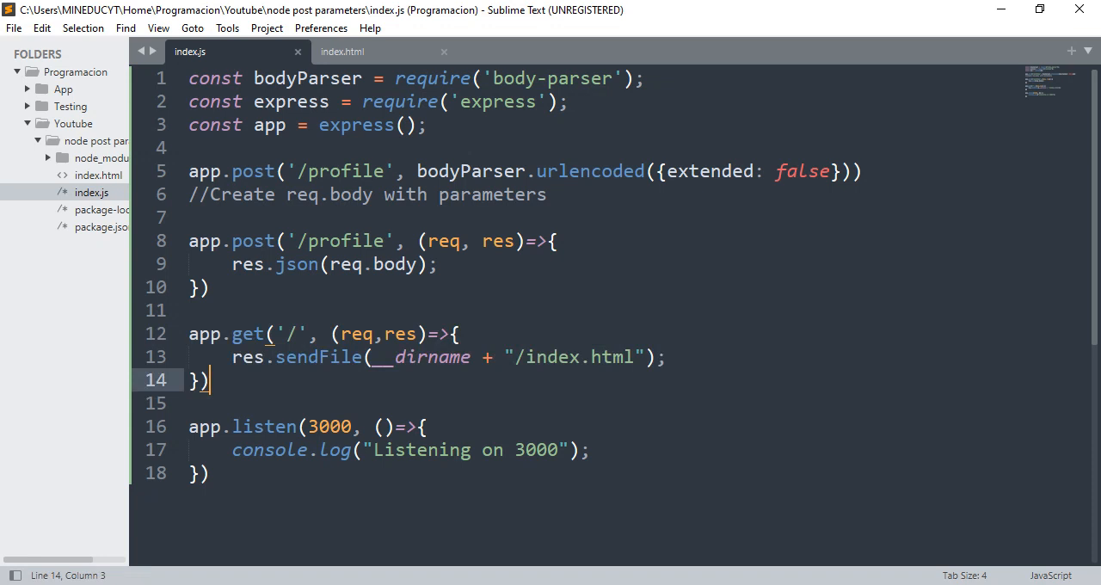
pyautogui.click(343, 52)
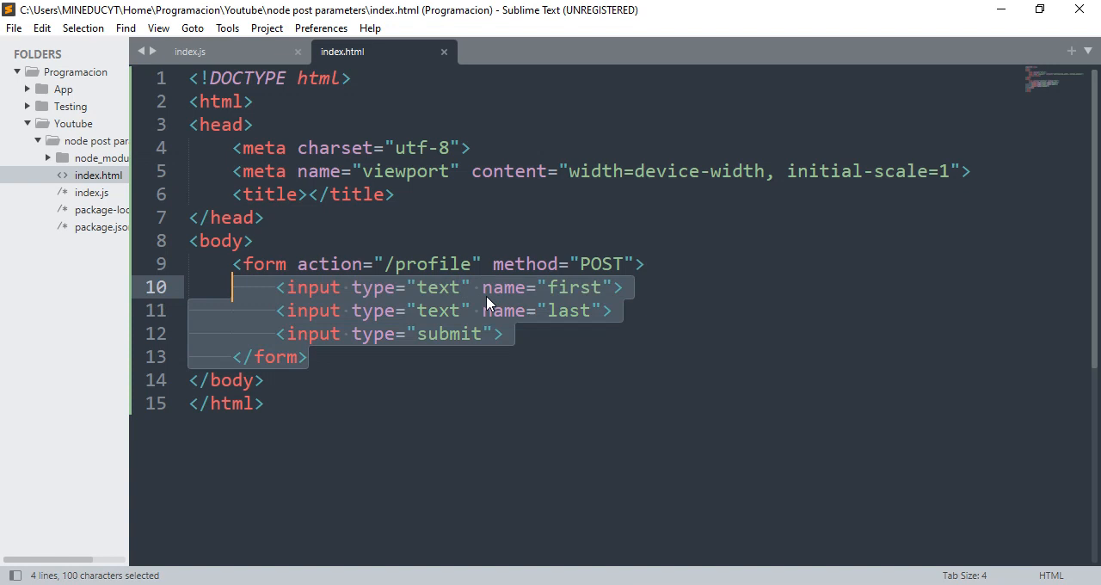
pyautogui.click(569, 310)
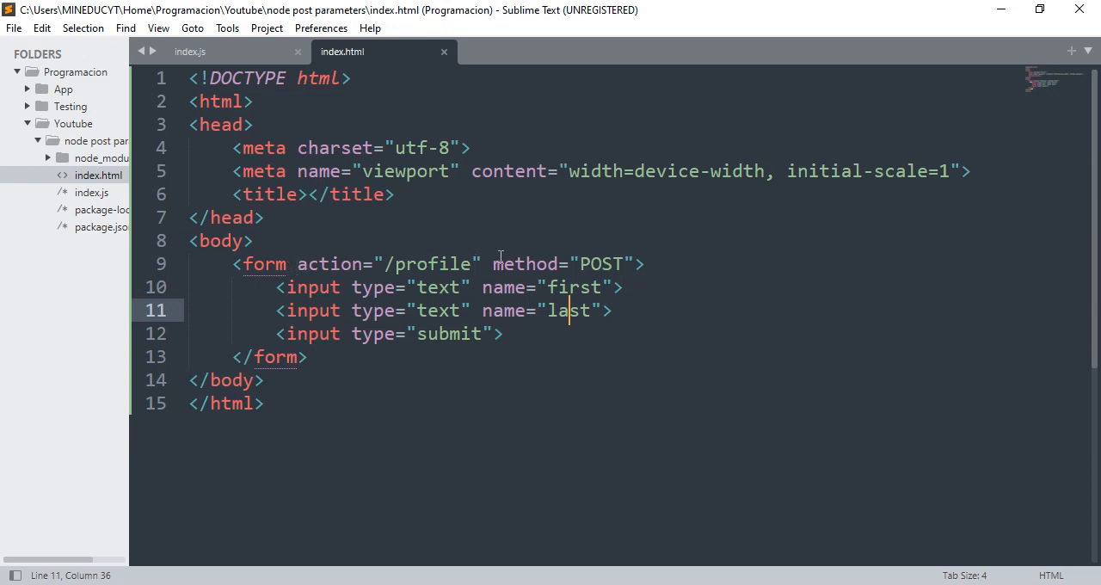
pyautogui.doubleClick(525, 264)
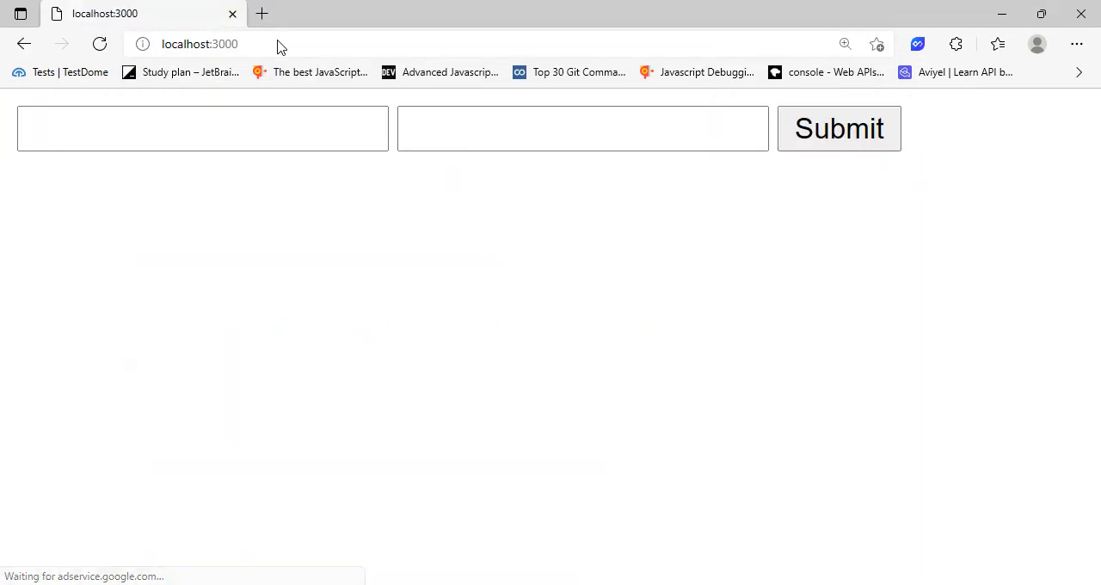
pyautogui.write('Joshua')
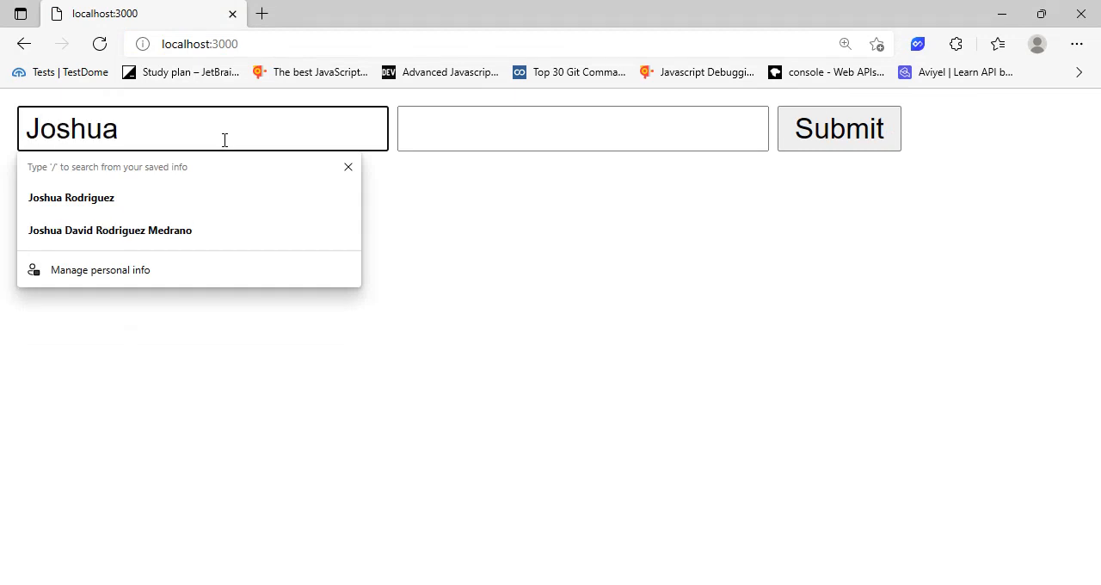
pyautogui.write('Rodrigu')
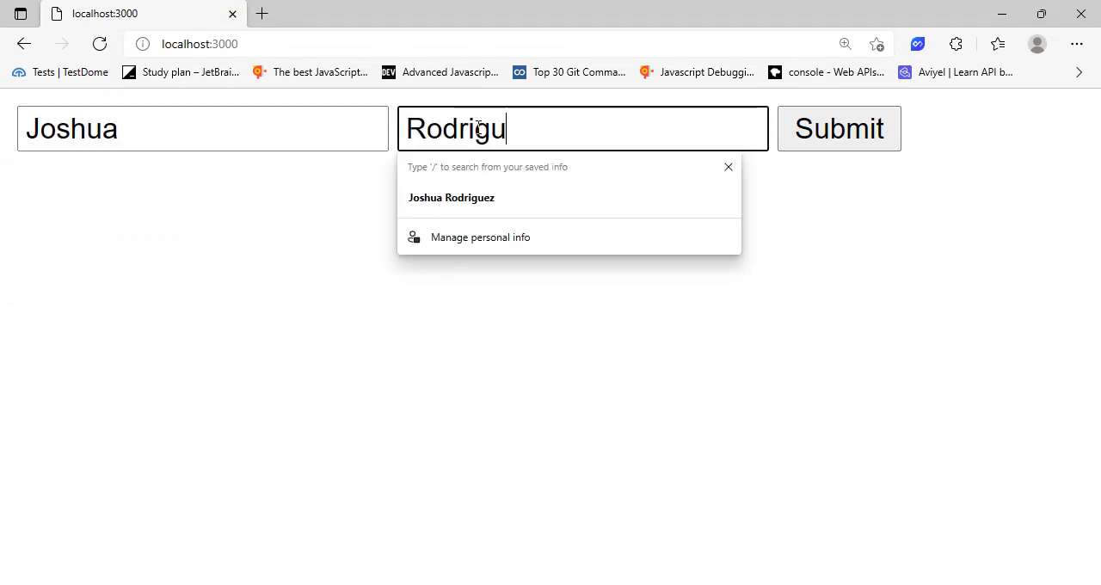
pyautogui.click(839, 128)
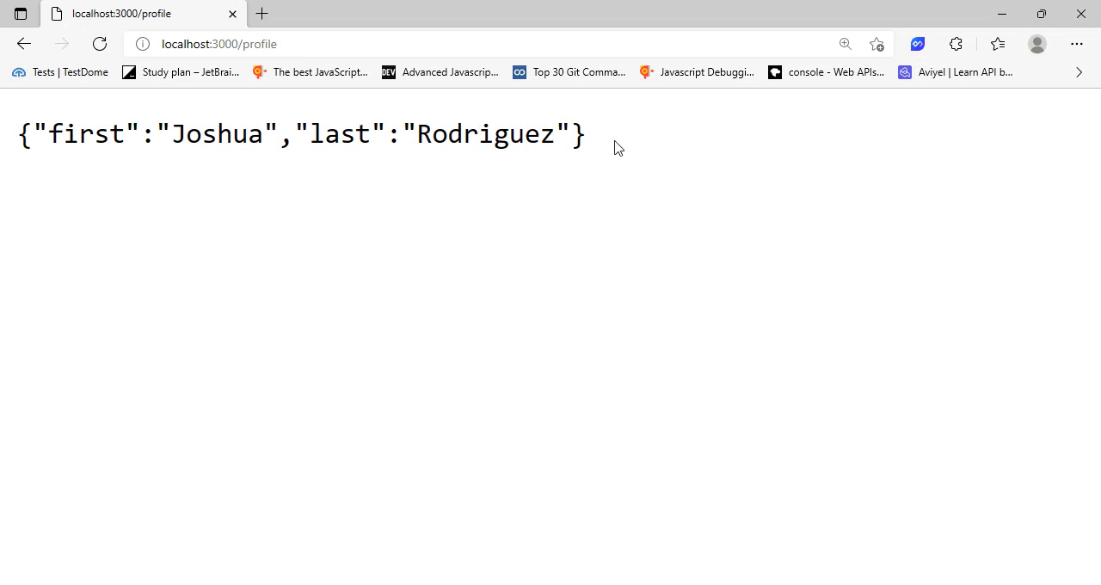
pyautogui.tripleClick(301, 134)
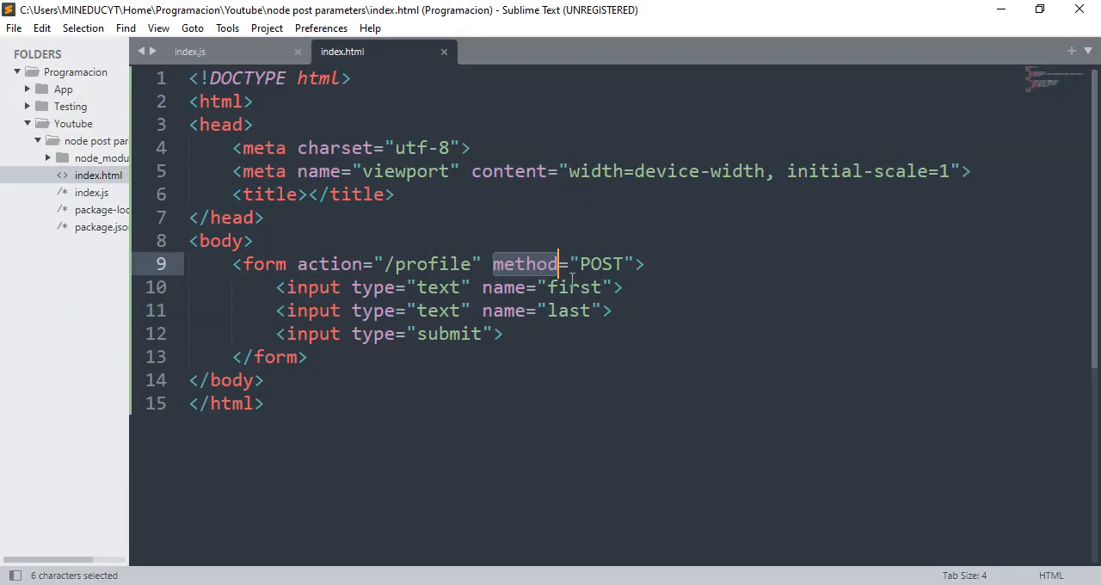
# Change the /profile handler from res.json(req.body) to res.send(req.body.first)
pyautogui.doubleClick(567, 311)
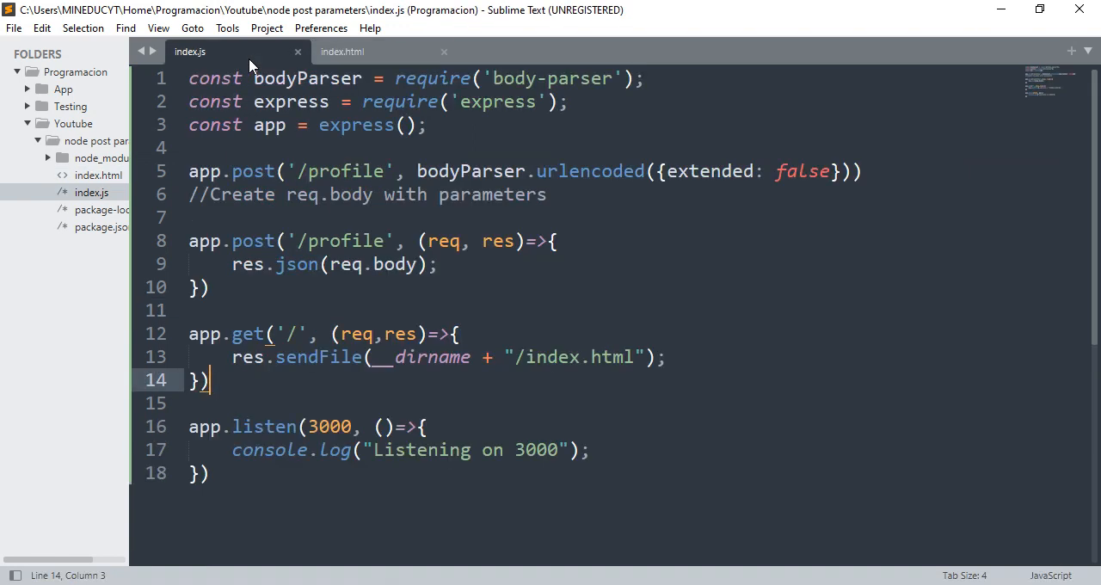
pyautogui.doubleClick(297, 264)
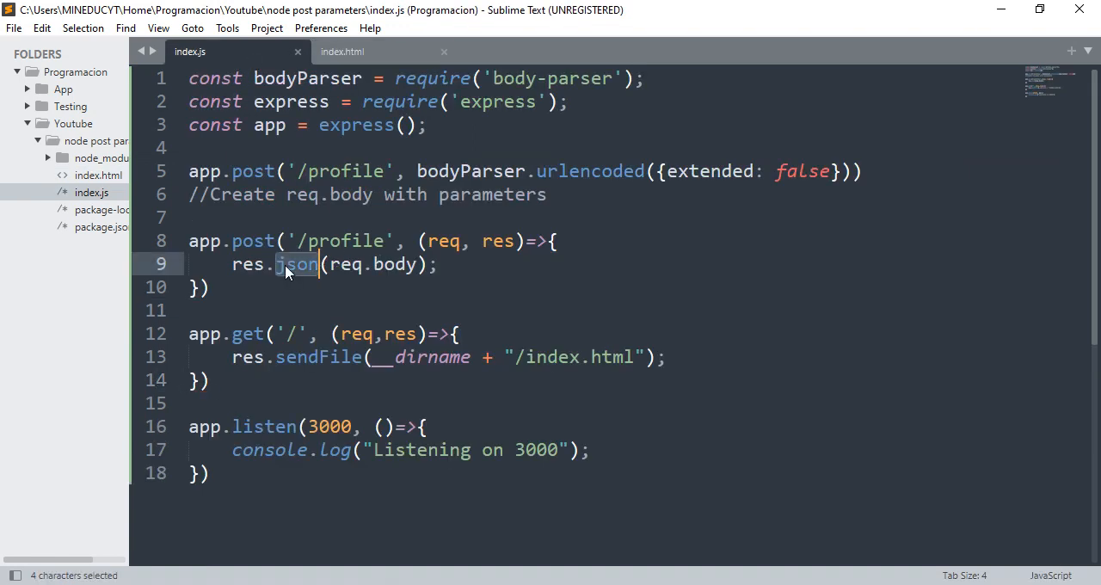
pyautogui.write('send')
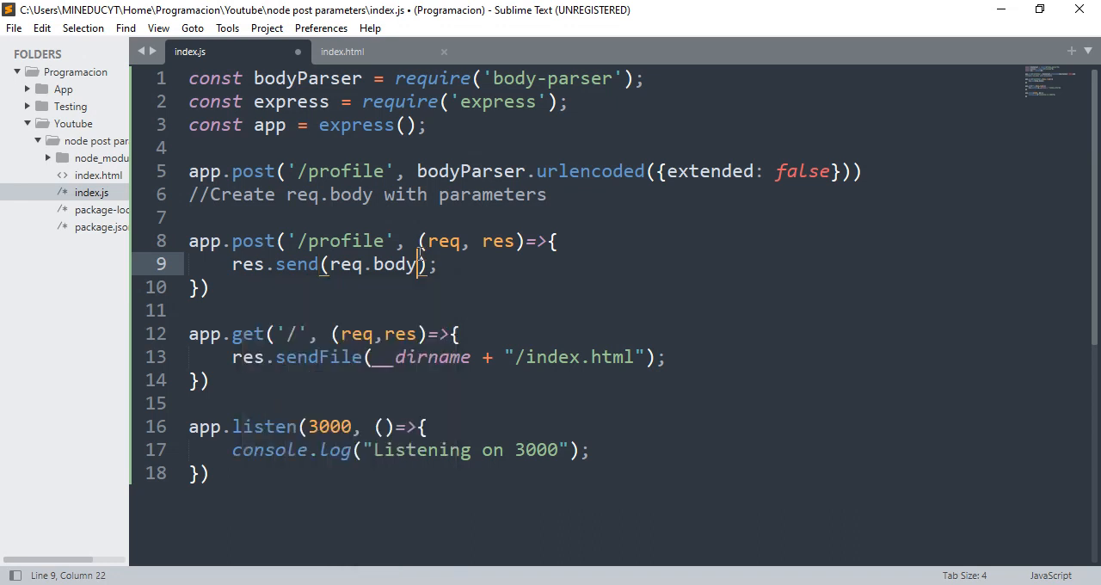
pyautogui.write('.first')
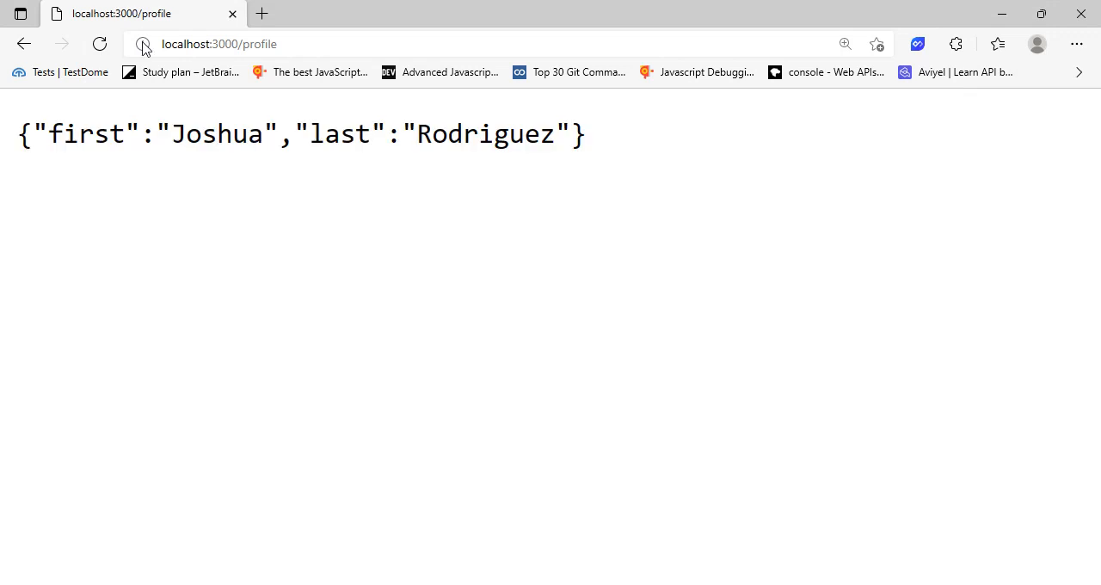
# Go back to the form page in Edge and resubmit it with both names filled
pyautogui.click(35, 45)
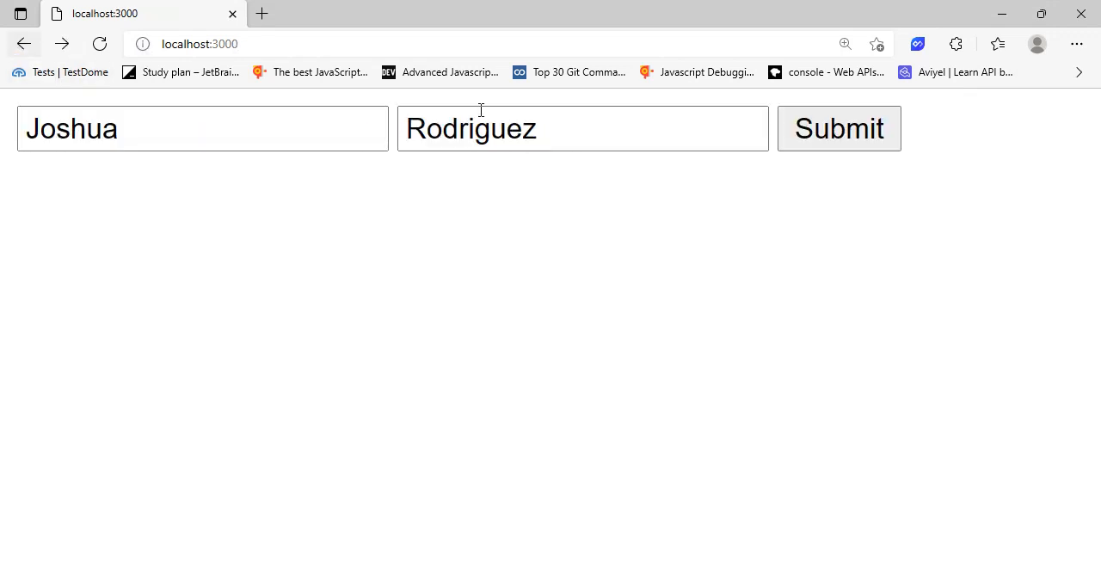
pyautogui.click(839, 128)
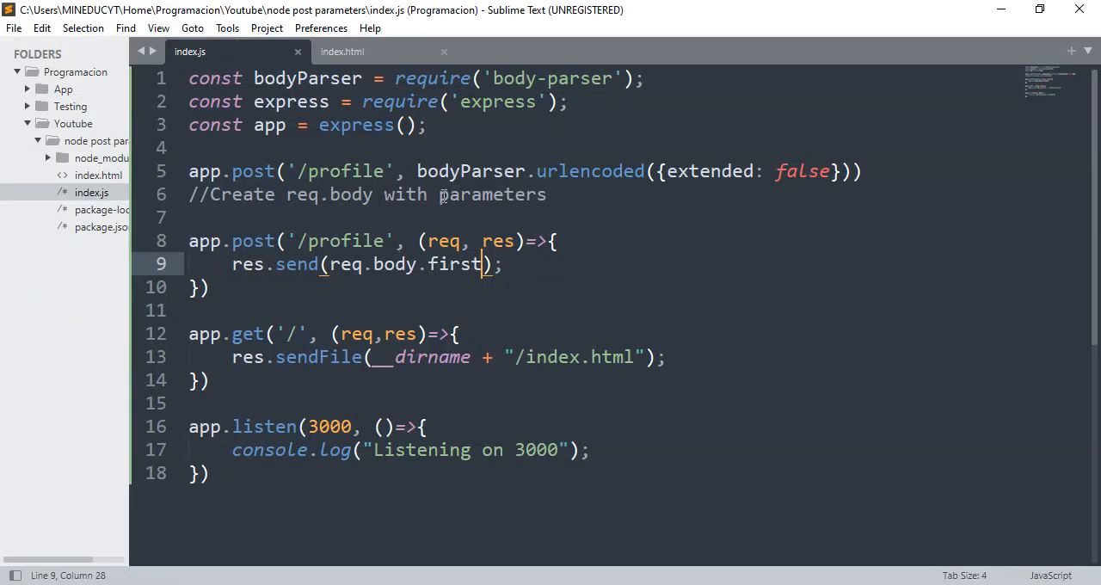
pyautogui.moveTo(496, 177)
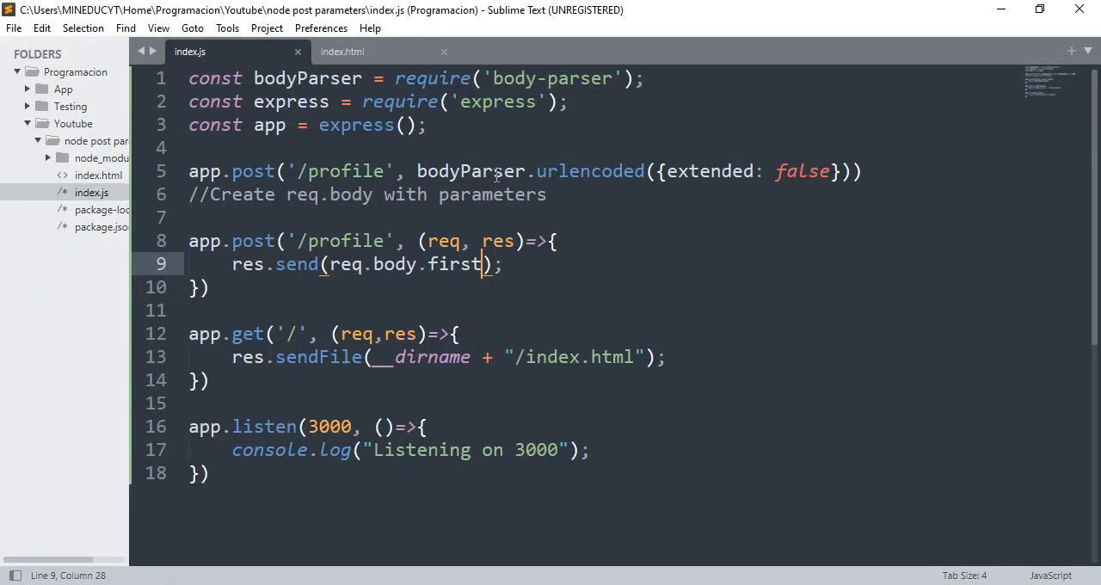